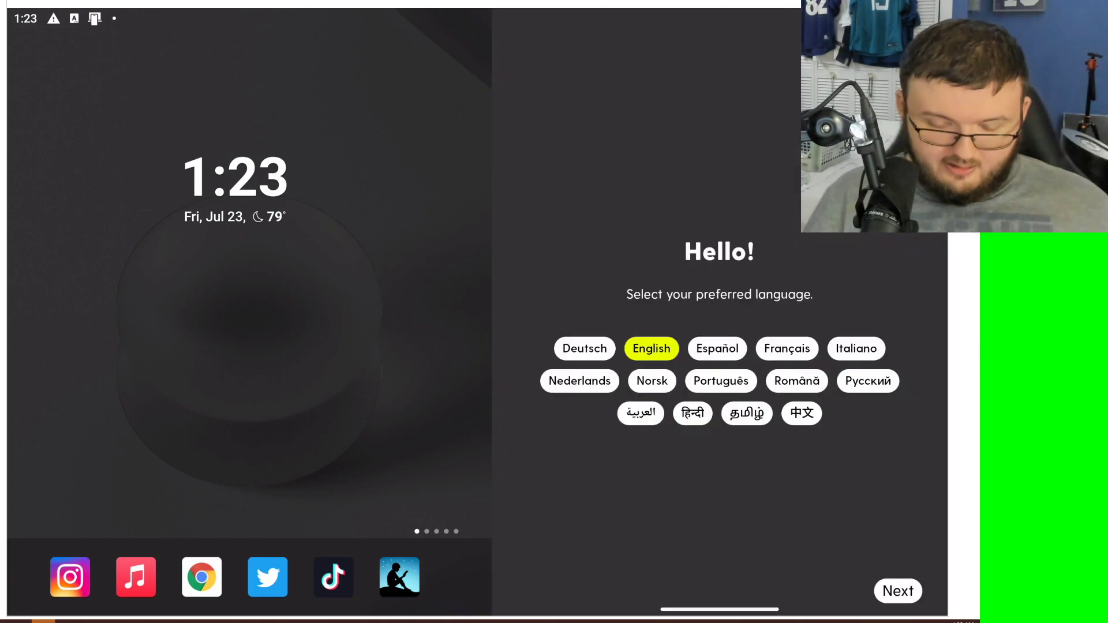
# Step: Keep English, begin setup and keep the Dark wallpaper, continuing to the dock-apps step
pyautogui.click(898, 591)
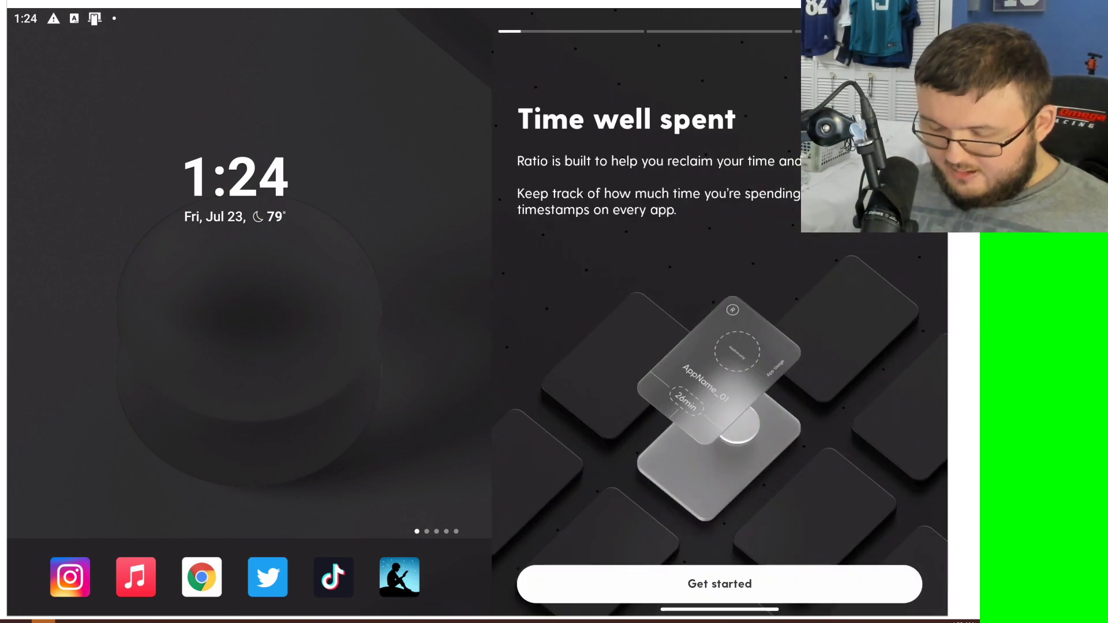
pyautogui.click(719, 584)
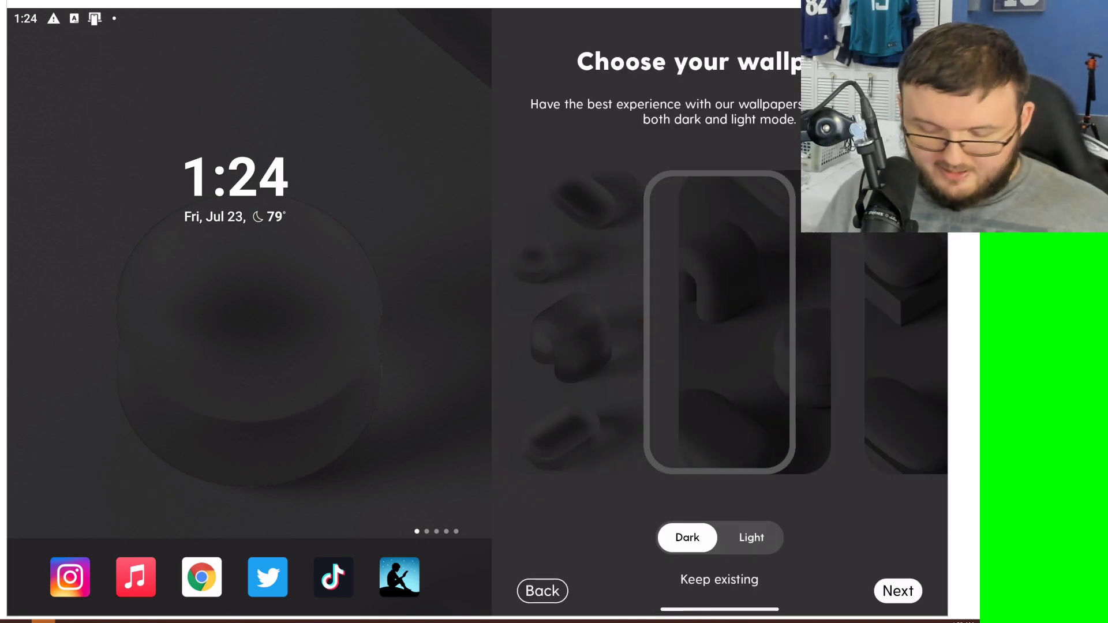
pyautogui.click(751, 536)
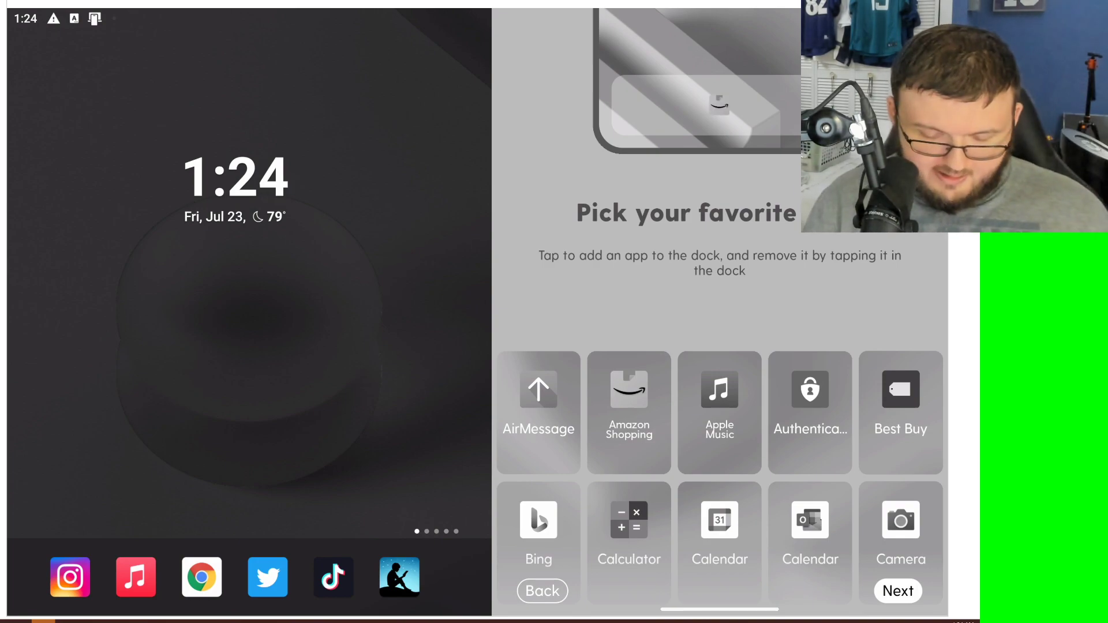
# Step: Scroll the 'Pick your favorite' app grid to reach Amazon Shopping, Calculator and other tiles
pyautogui.scroll(-3)
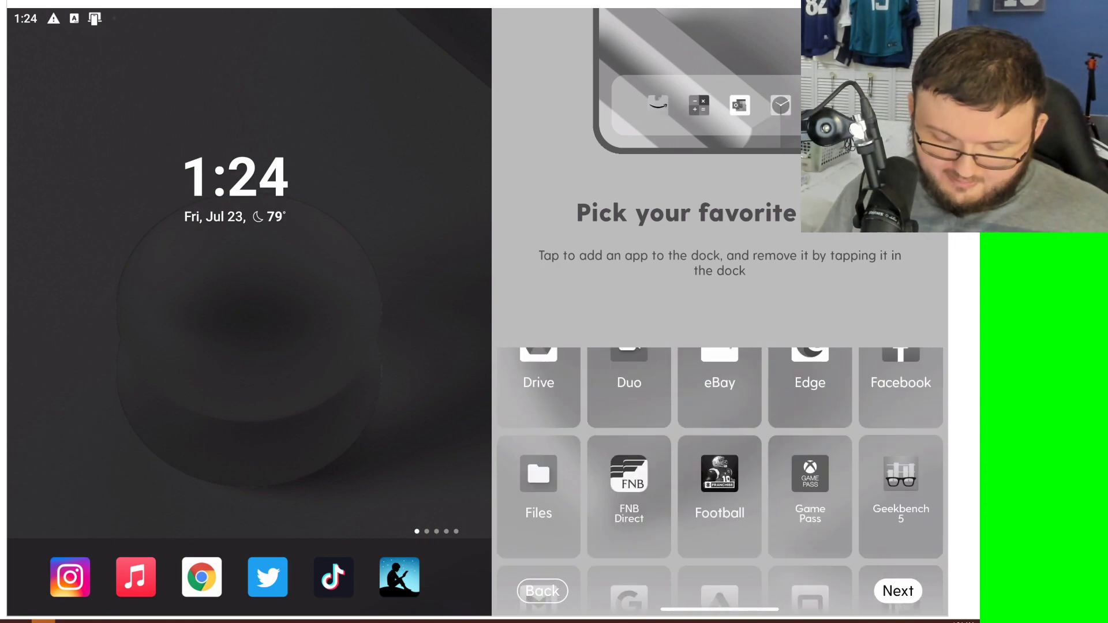
pyautogui.scroll(-3)
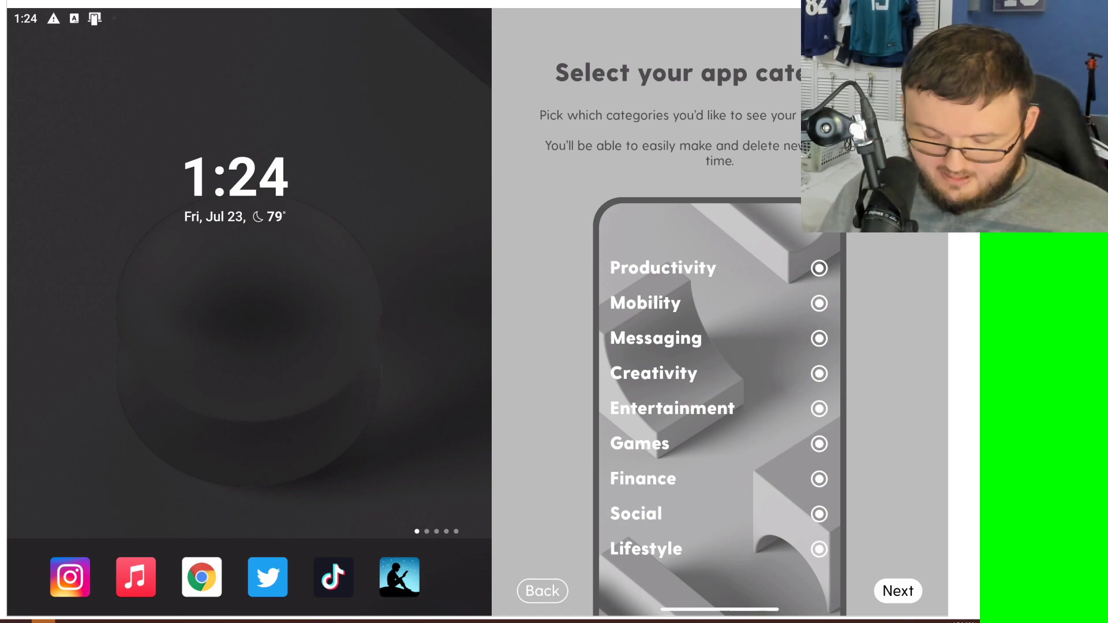
# Step: Accept all app categories and bring up the Default home app chooser listing Ratio
pyautogui.click(898, 591)
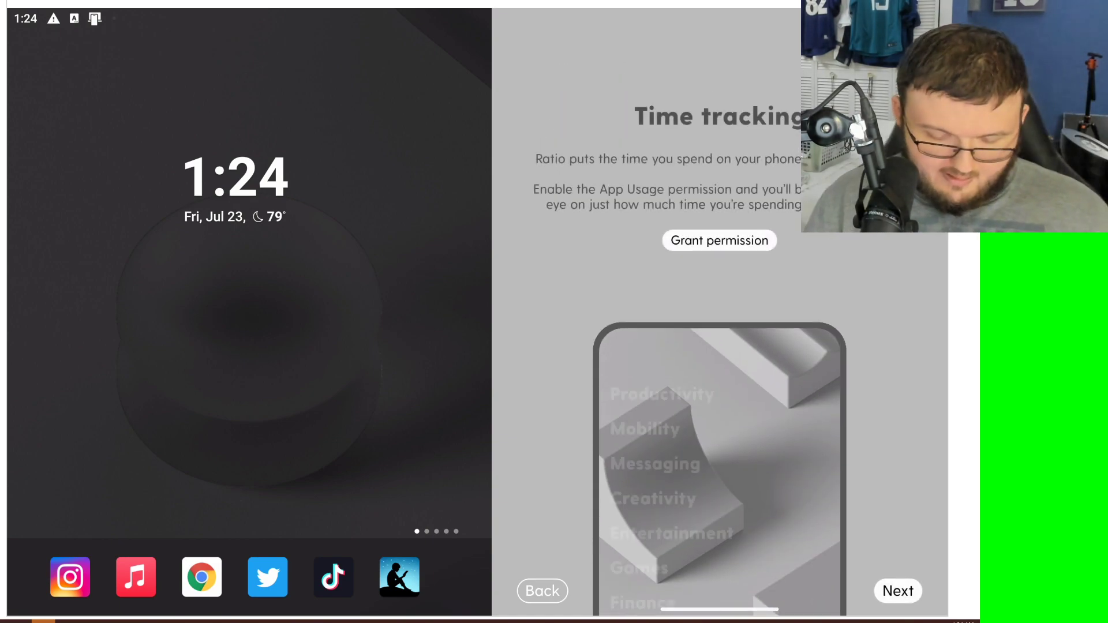
pyautogui.click(718, 240)
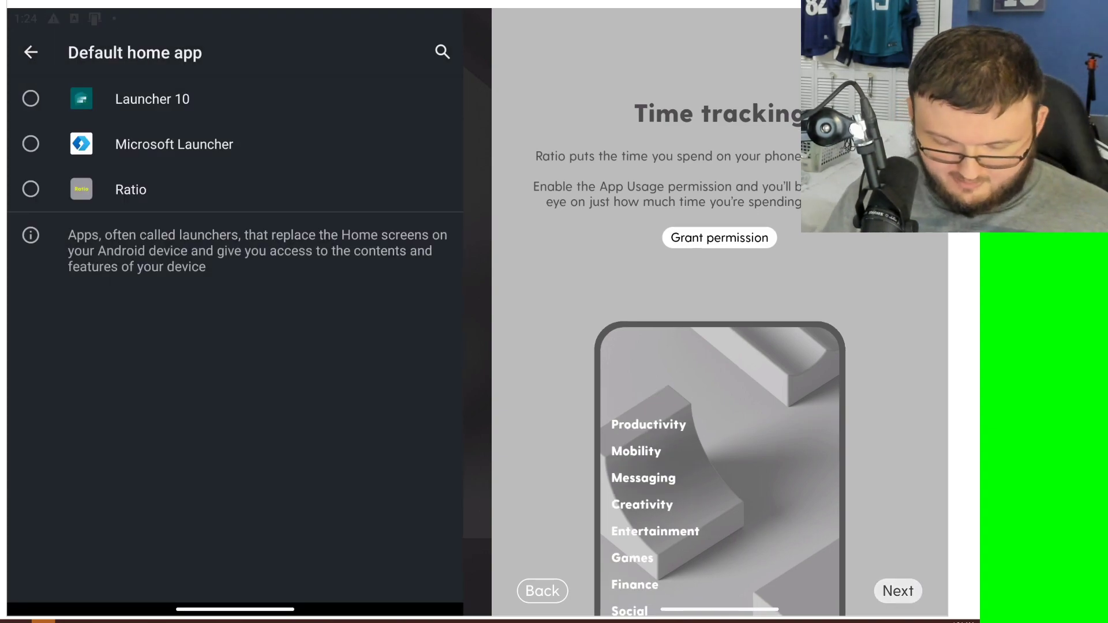
pyautogui.click(897, 591)
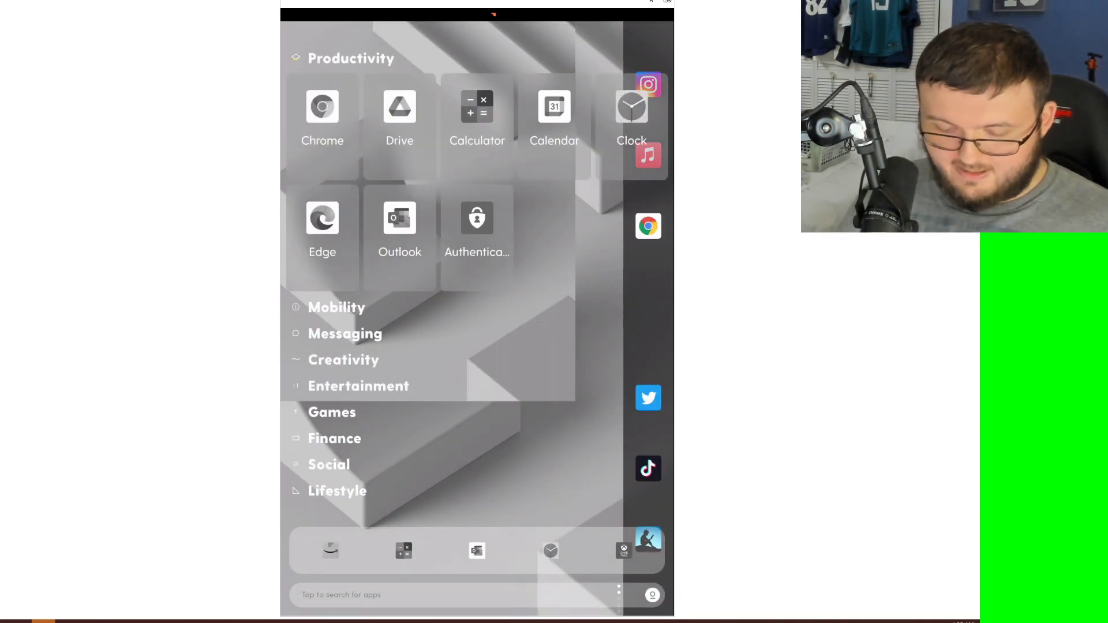
pyautogui.click(351, 58)
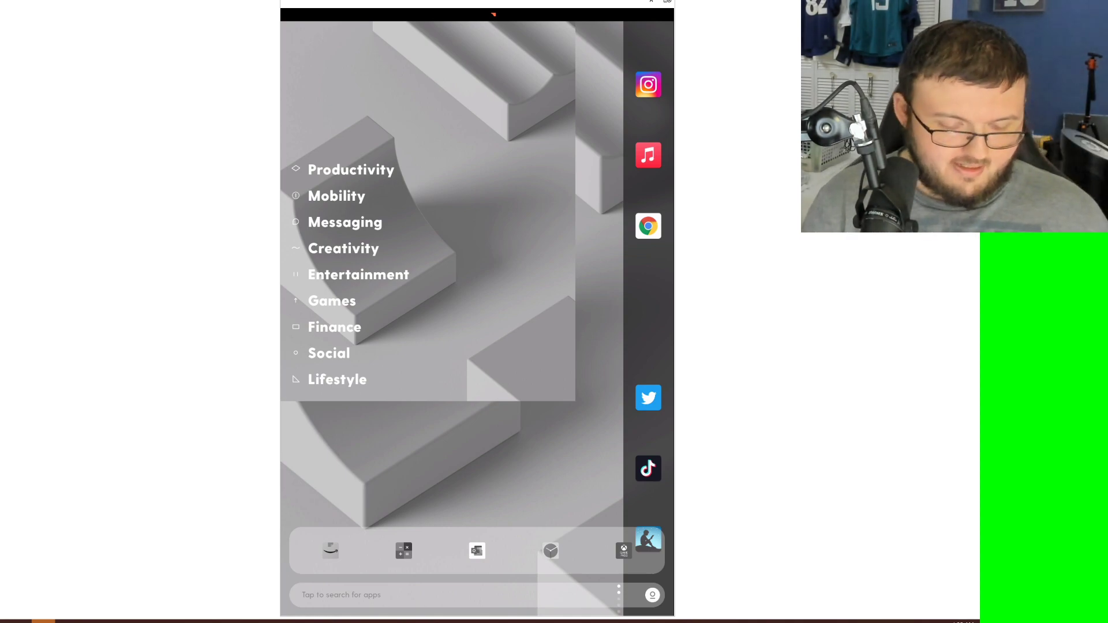
pyautogui.click(351, 168)
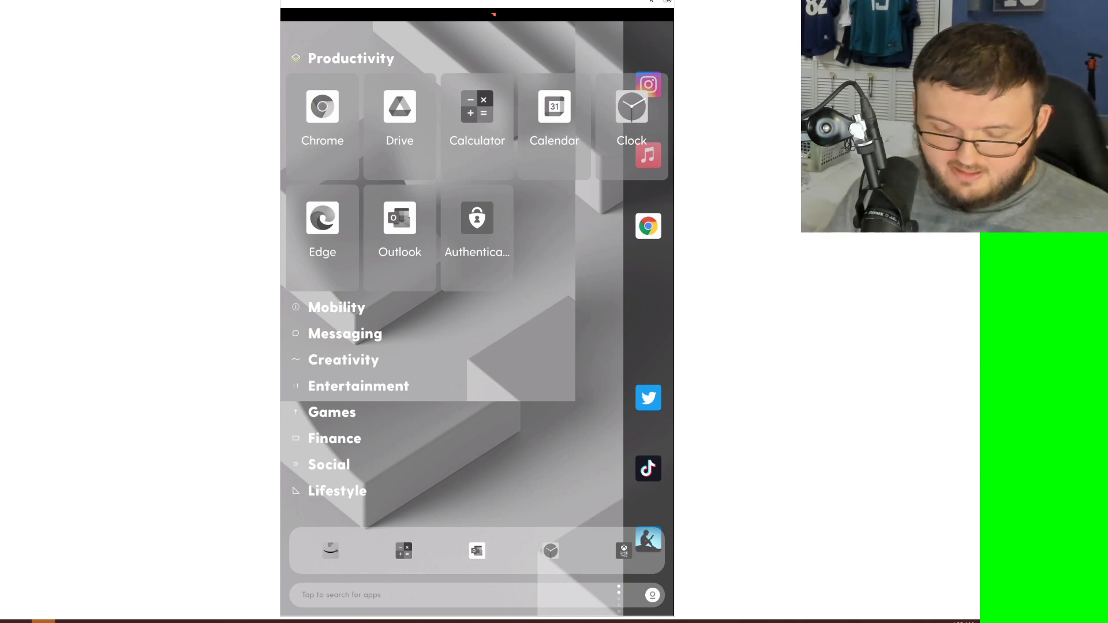
pyautogui.click(351, 58)
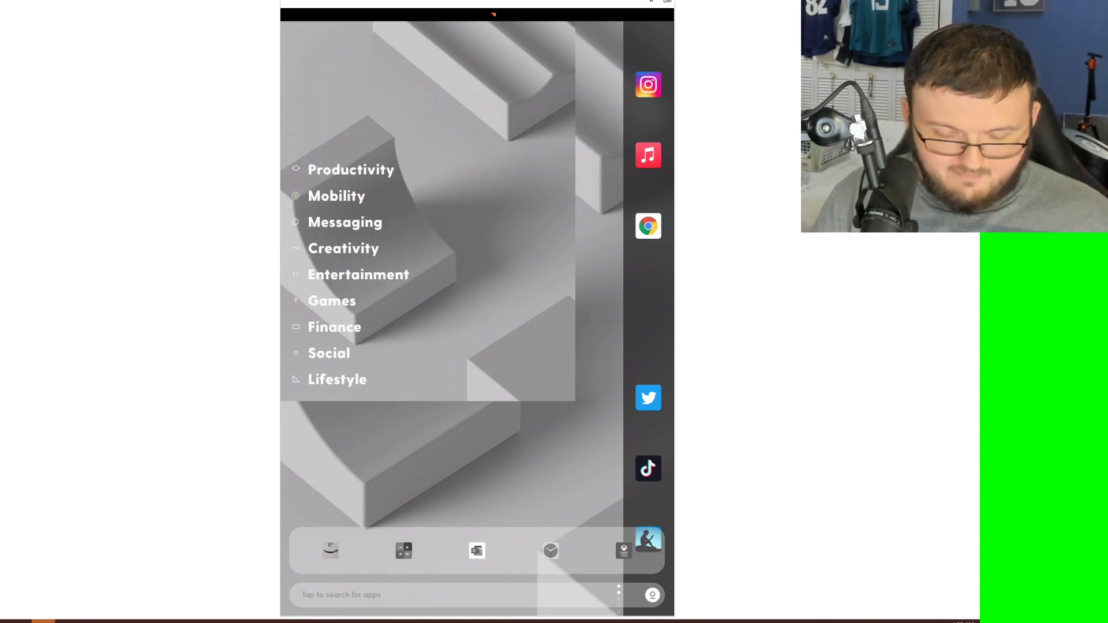
pyautogui.click(345, 221)
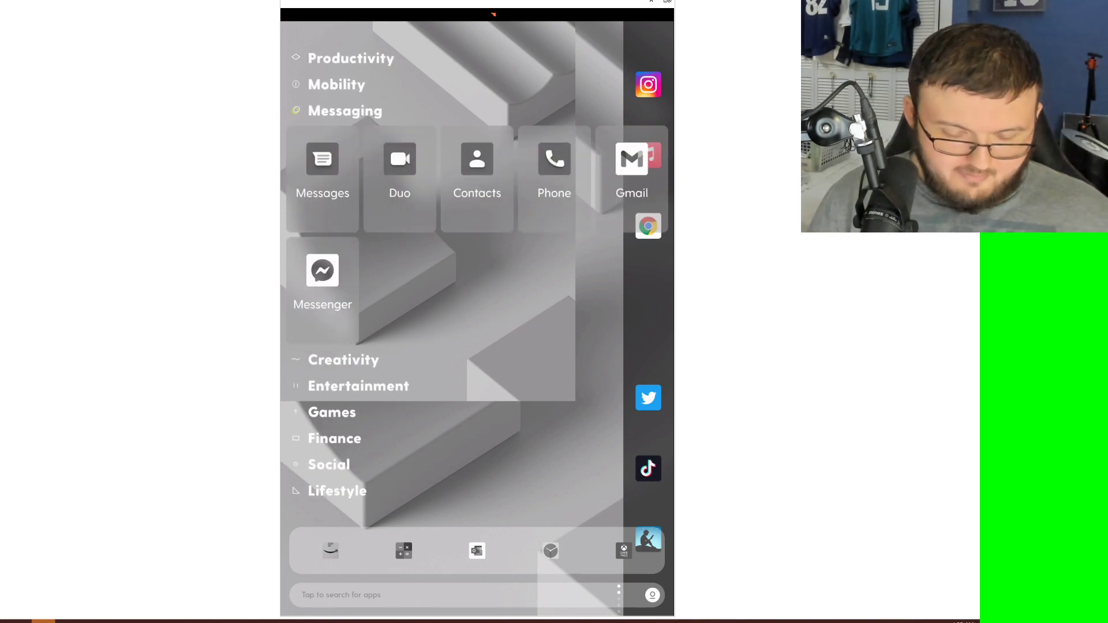
pyautogui.click(345, 111)
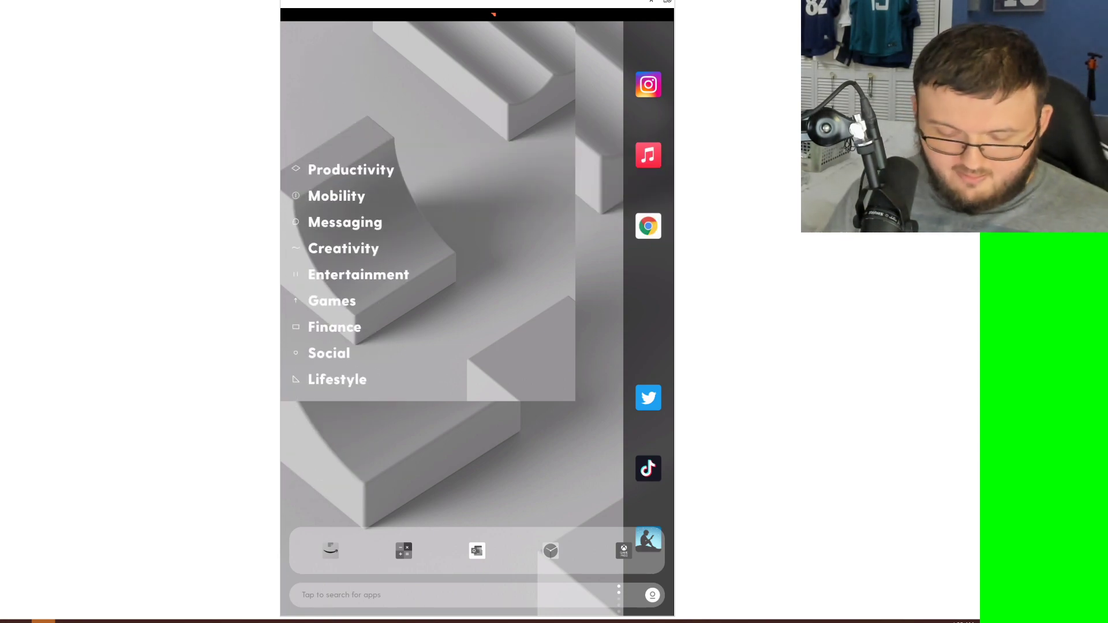
pyautogui.click(343, 248)
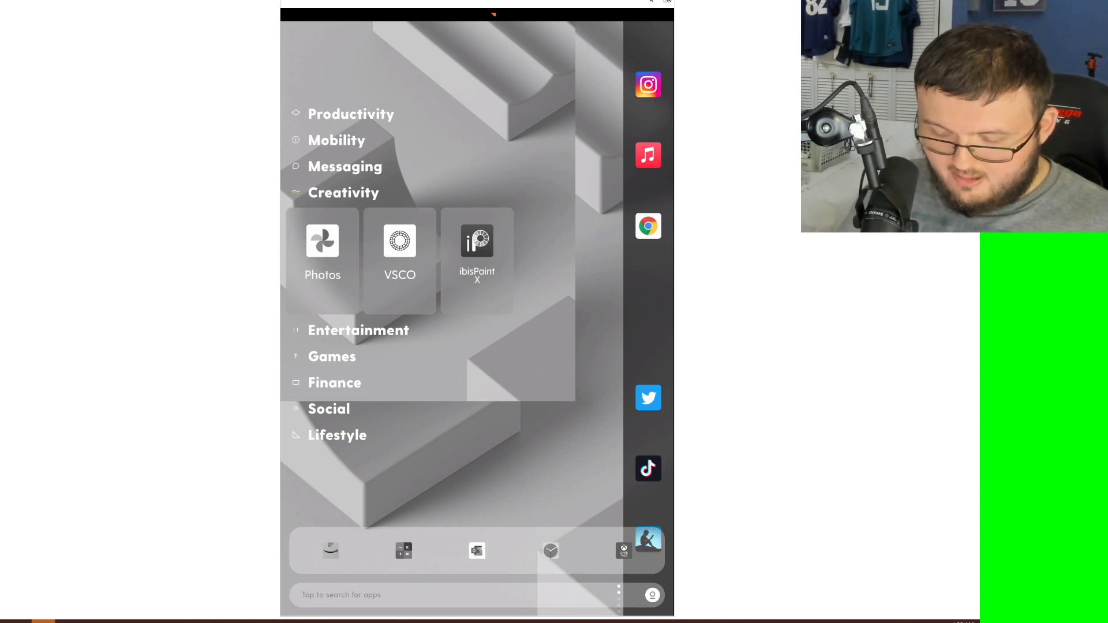
pyautogui.click(358, 330)
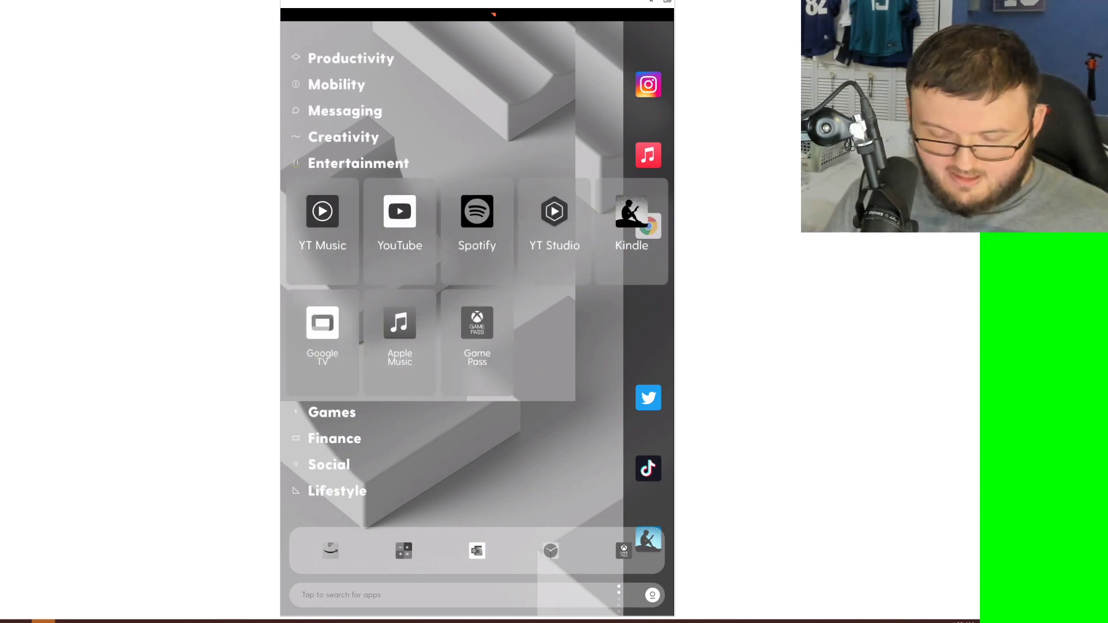
pyautogui.click(358, 162)
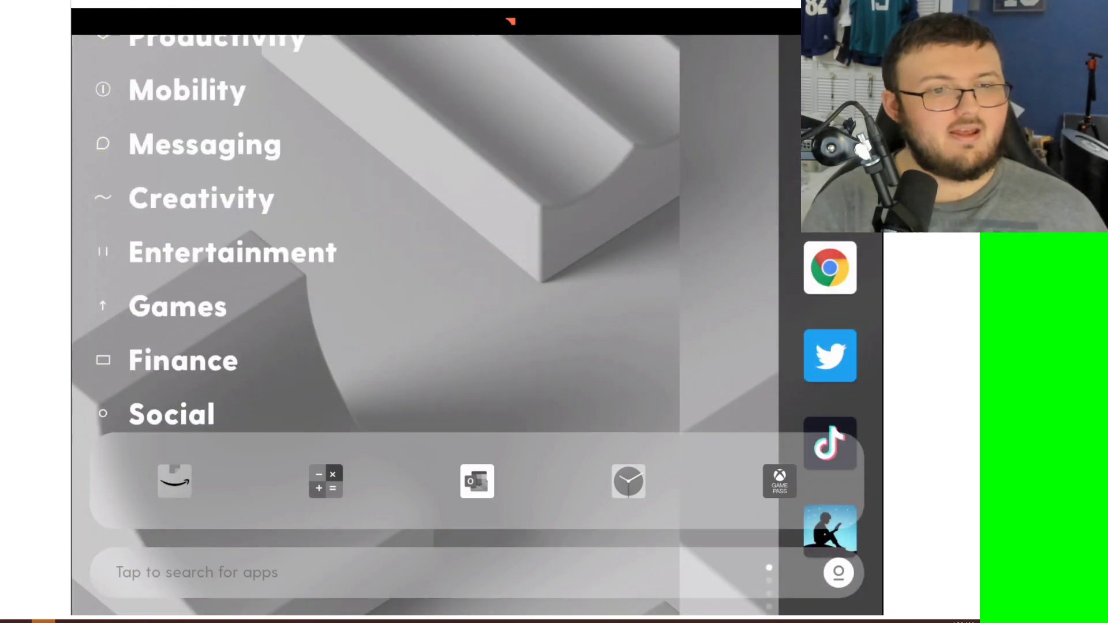
pyautogui.scroll(3)
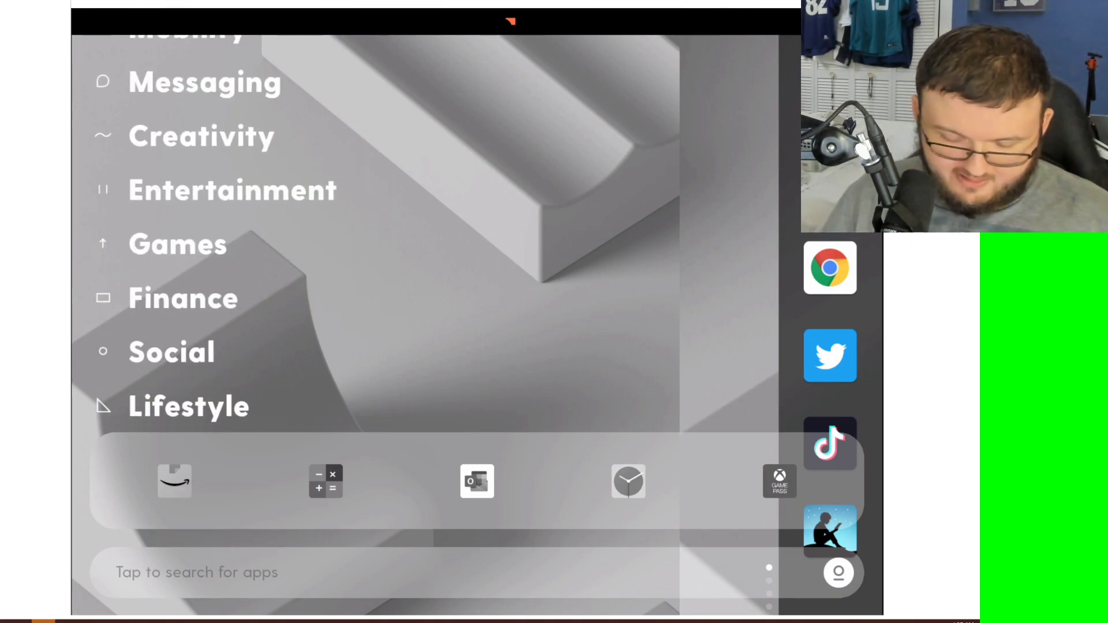
pyautogui.click(177, 244)
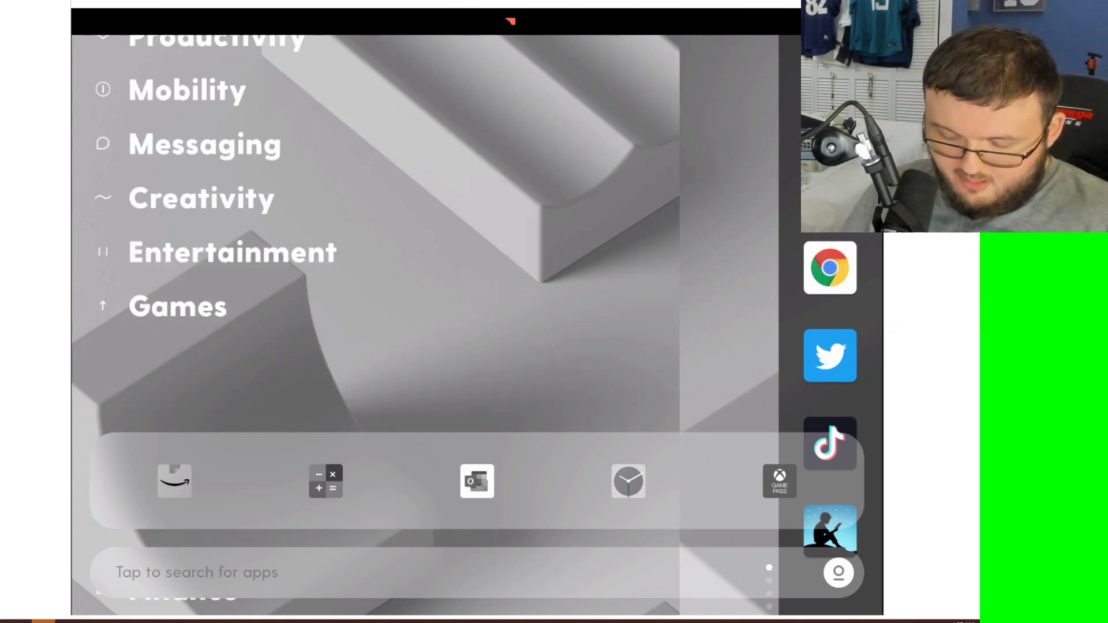
pyautogui.click(201, 199)
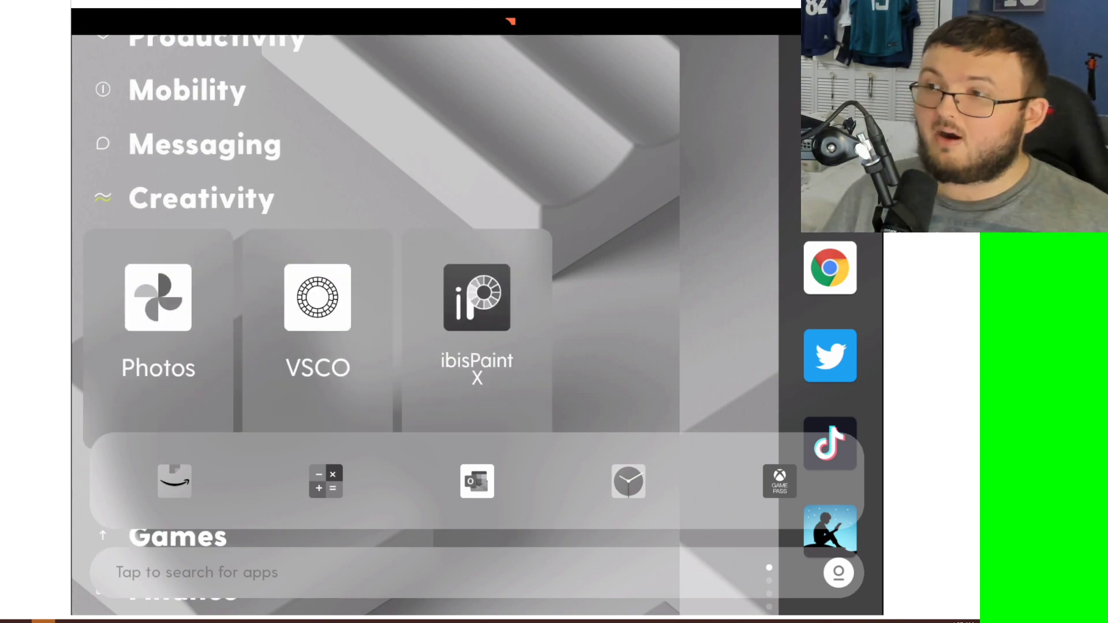
pyautogui.click(201, 198)
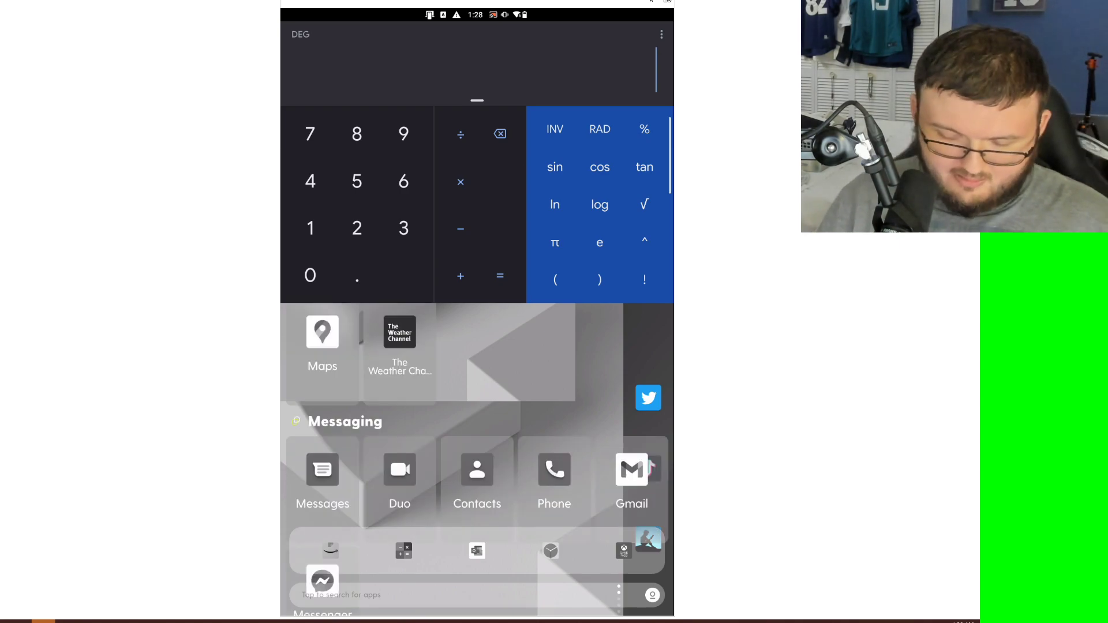
pyautogui.scroll(3)
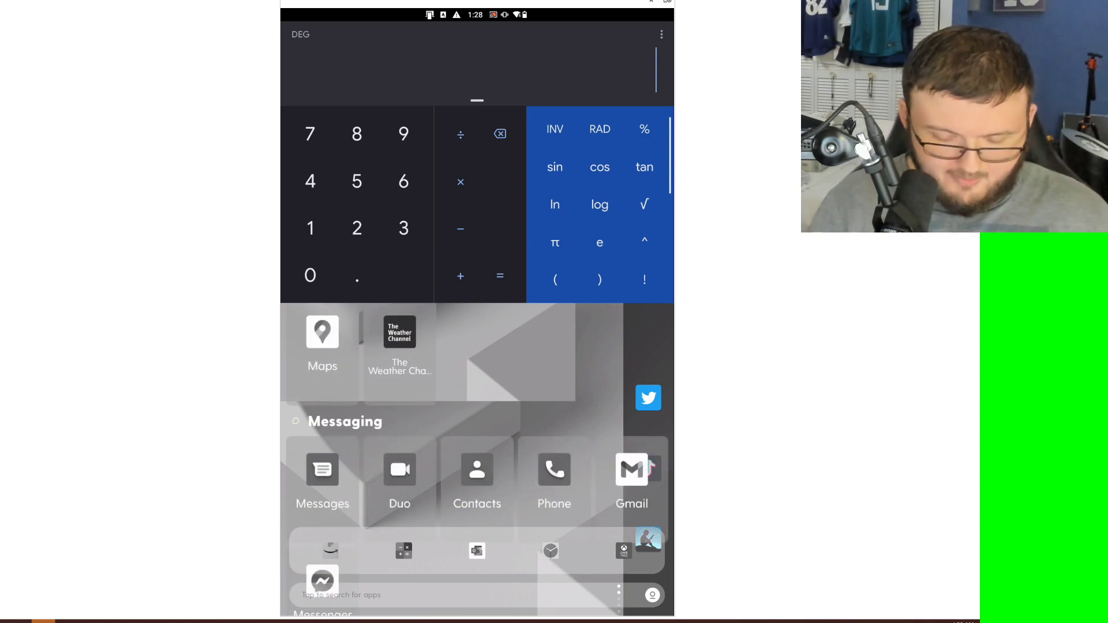
pyautogui.scroll(-3)
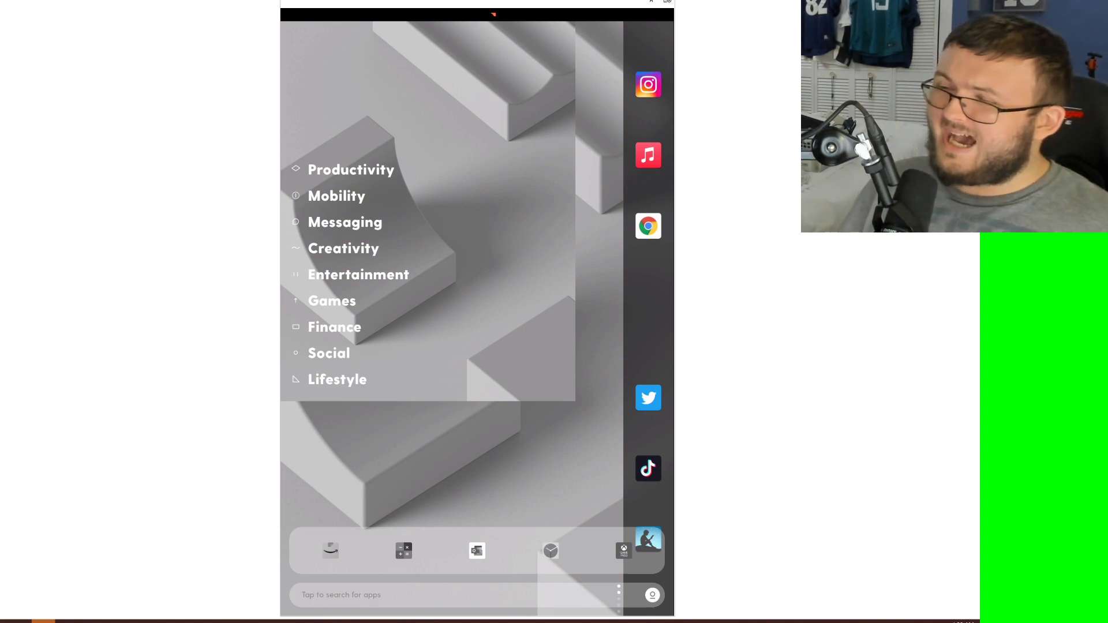
# Step: Scroll the home drawer's category list back up with all groups collapsed
pyautogui.scroll(3)
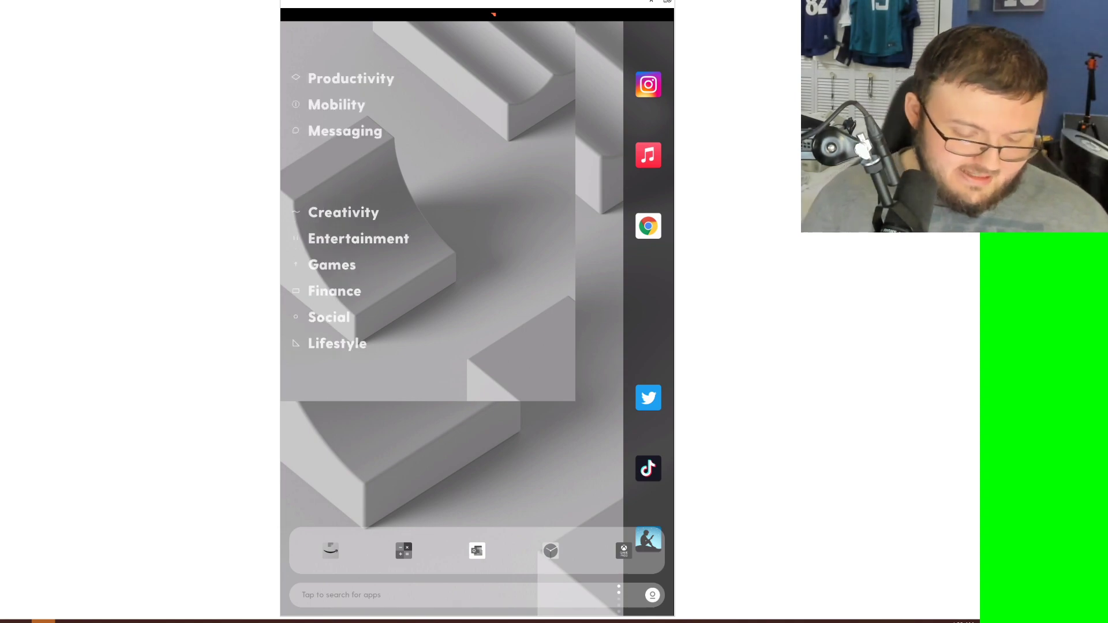